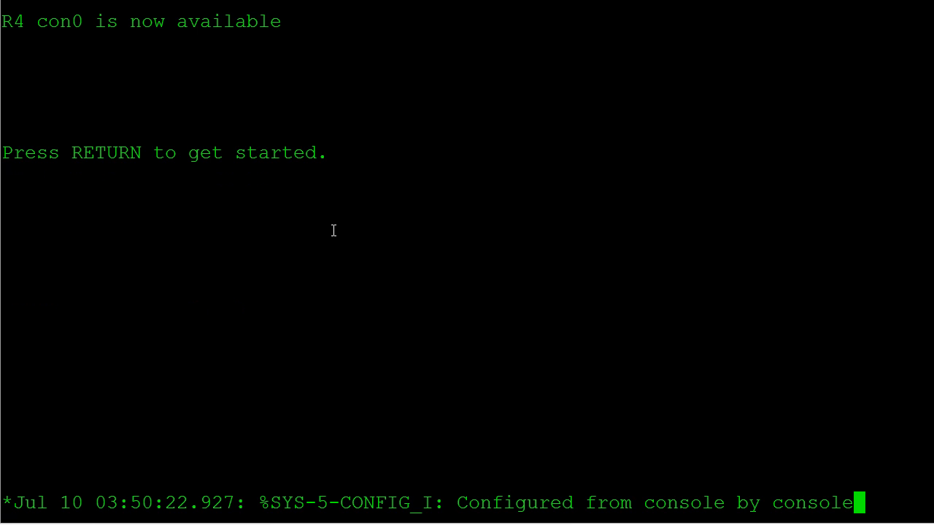
Step: Show R4's IP interface brief, confirming Serial0/0 100.100.100.4 and Loopback0 4.4.4.4 are up
key("Return")
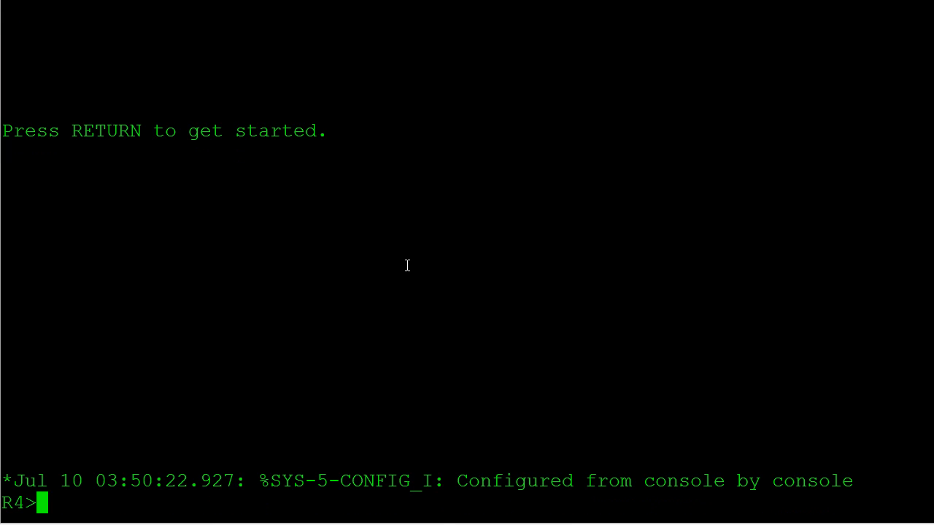
type("sh ip in")
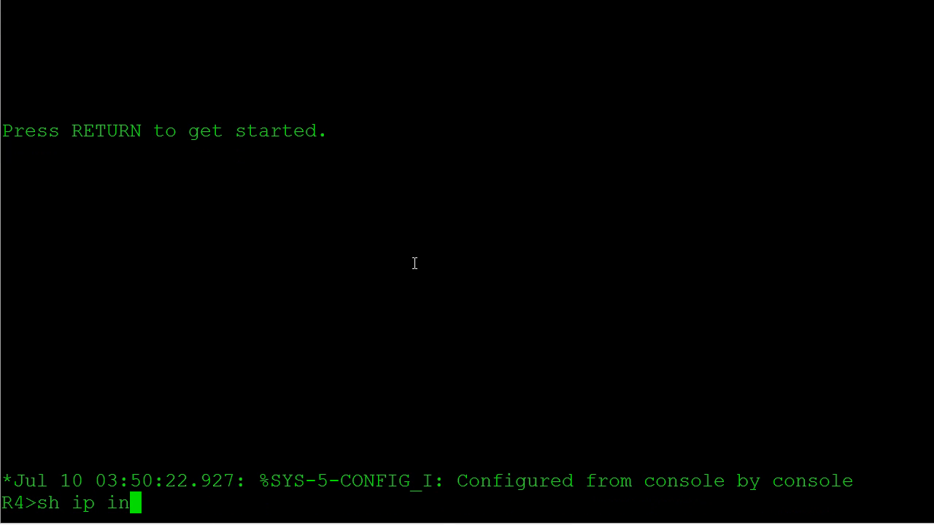
key("Return")
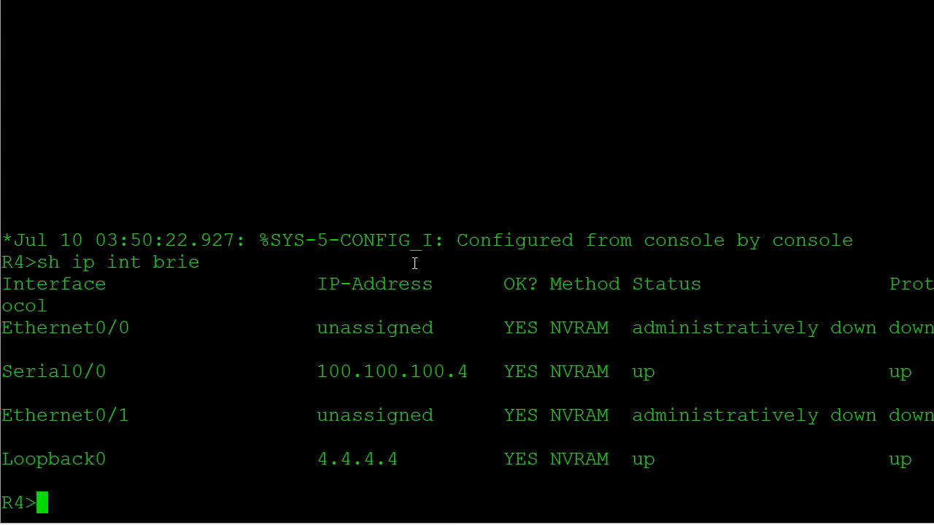
mouse_move(5, 455)
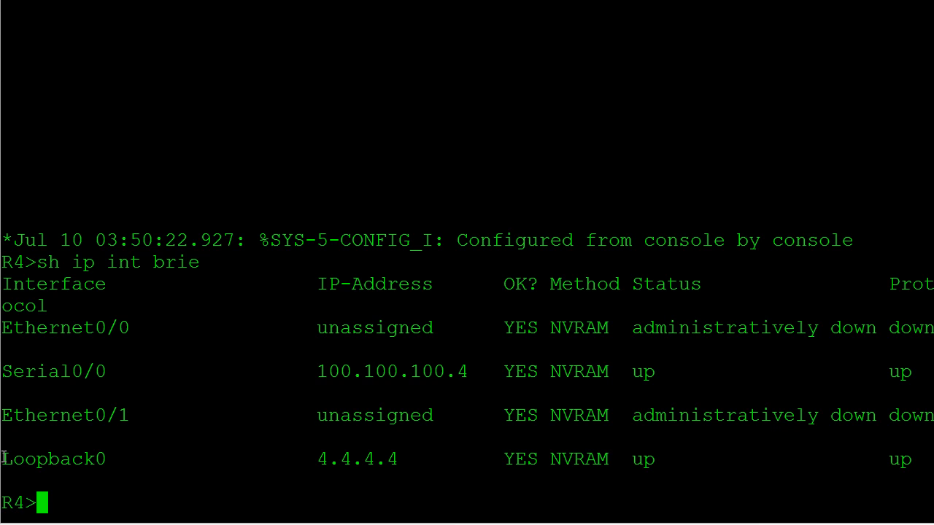
double_click(53, 459)
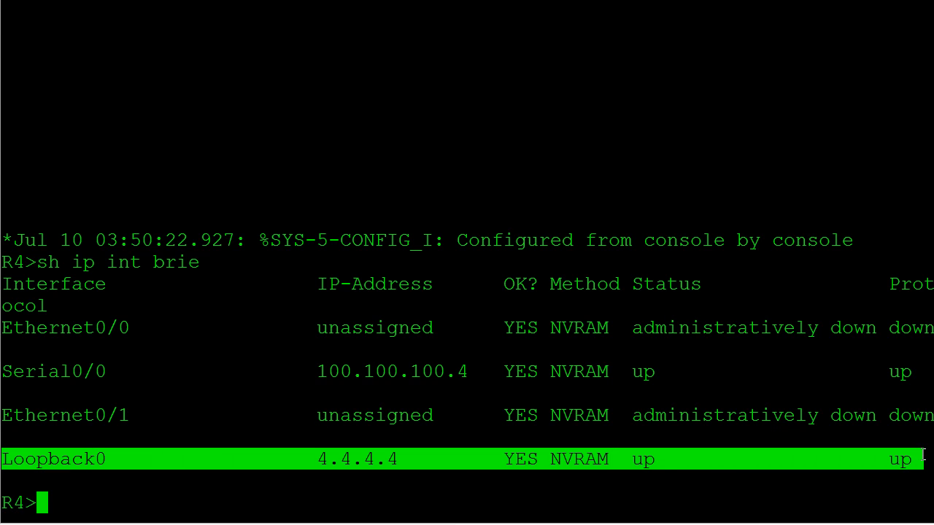
Step: Configure EIGRP 19 on R4 with no auto-summary, networks 100.100.100.0 0.0.0.255 and 4.4.4.4 0.0.0.0
type("en")
type("router eigrp")
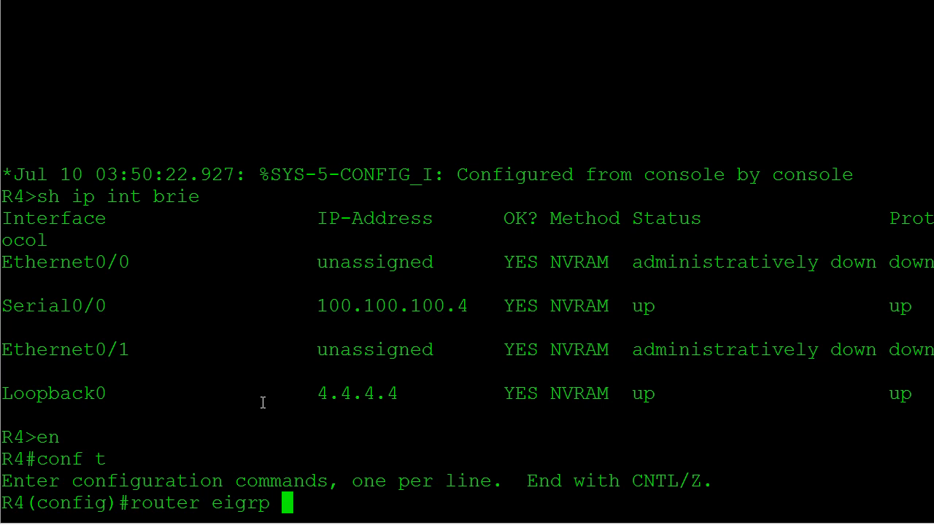
type("19")
type("netwok")
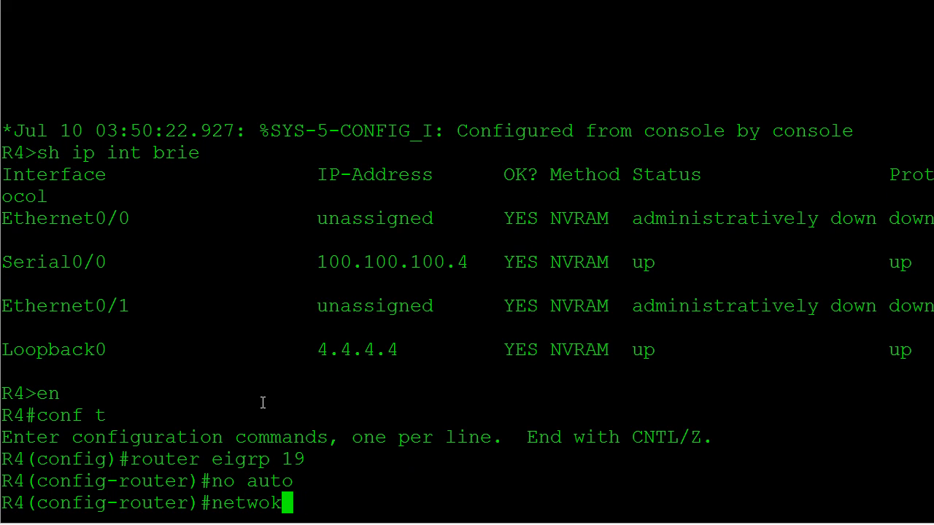
type("rk 100.100.100.0 0.0.0.255")
type("netwok")
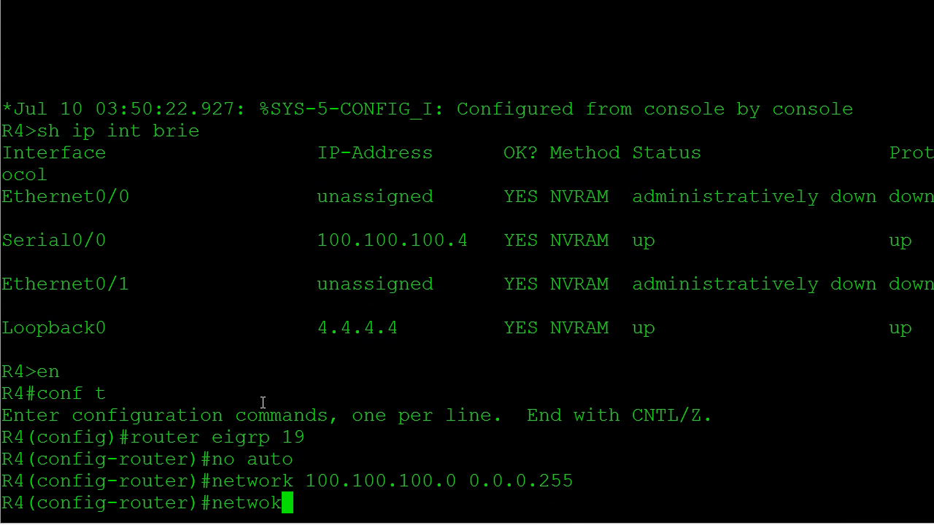
type("rk 4.4.4.4 0.0.0")
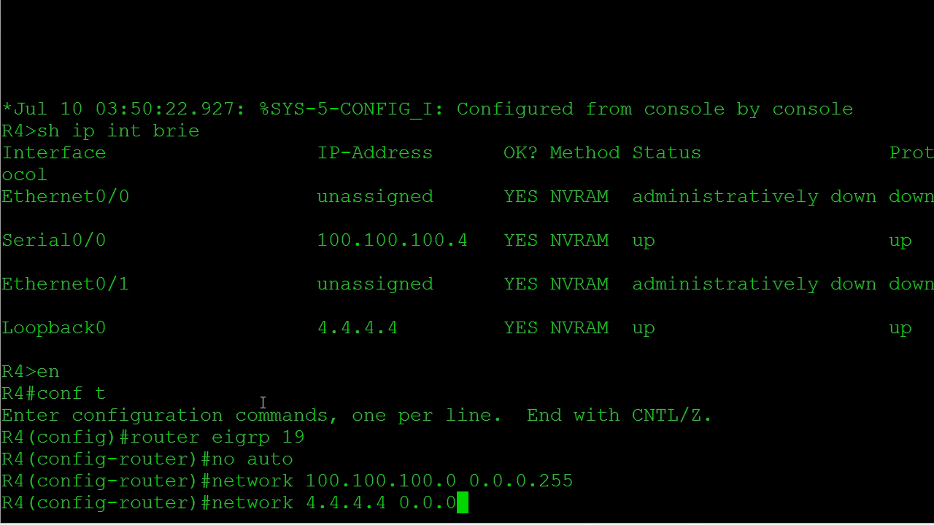
key("Return")
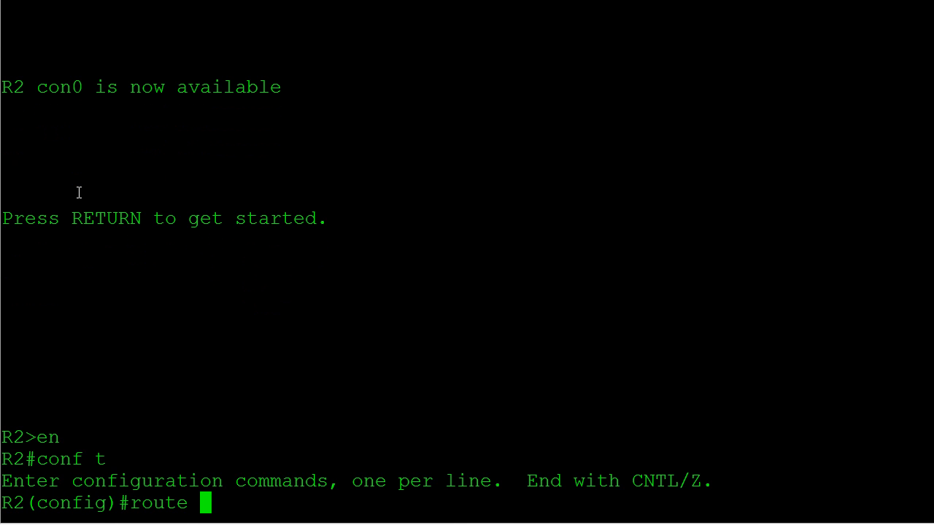
Step: Configure EIGRP 19 on R2 with no auto-summary, networks 2.2.2.2 0.0.0.0 and 100.100.100.0 0.0.0.255
type("r eigrp 19")
type("no auto")
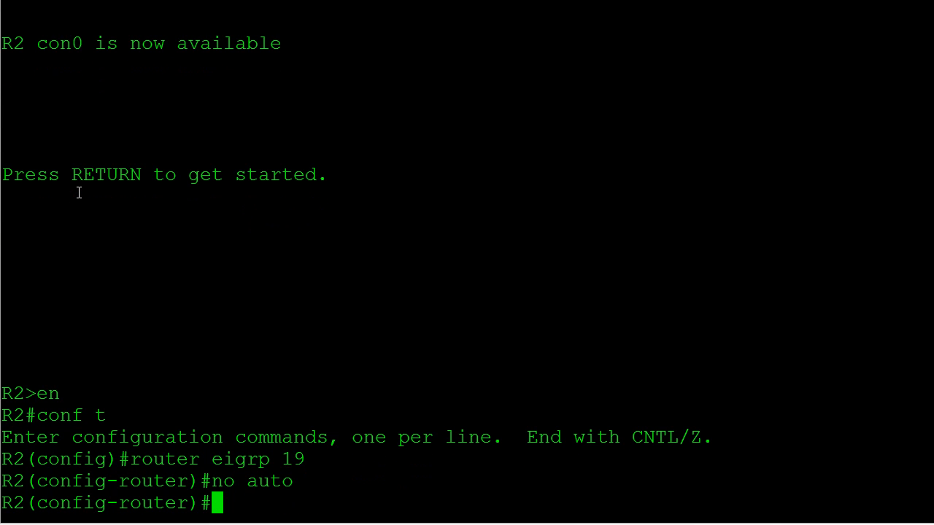
type("network")
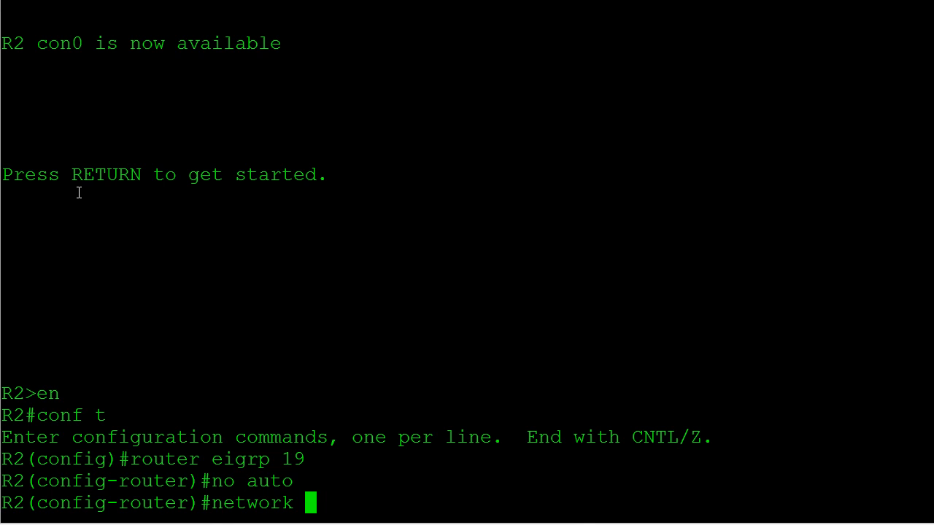
type("2.2.2.2 0.0.0.0")
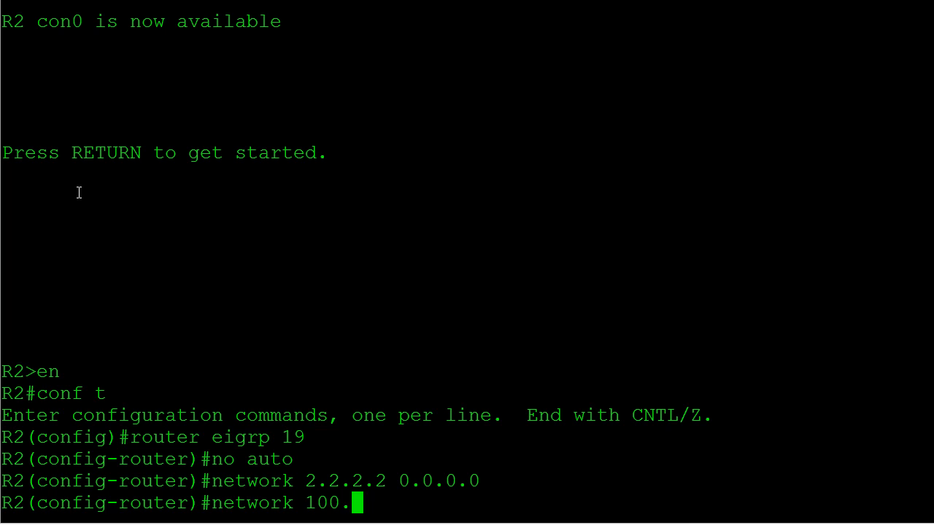
type("100.100.0 0.")
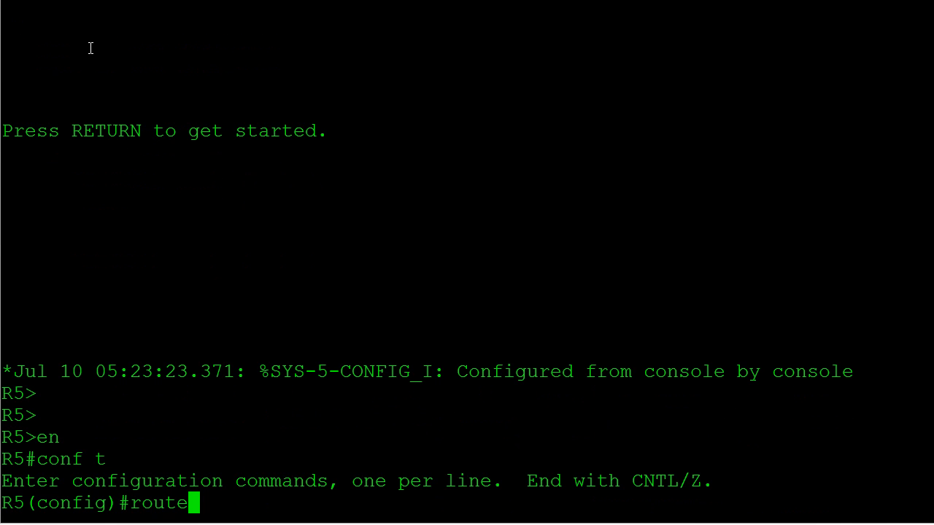
Step: Configure EIGRP 19 on R5 with no auto-summary, networks 100.100.100.0 0.0.0.255 and 5.5.5.5 0.0.0.0
type("r eigrp 19")
type("netw")
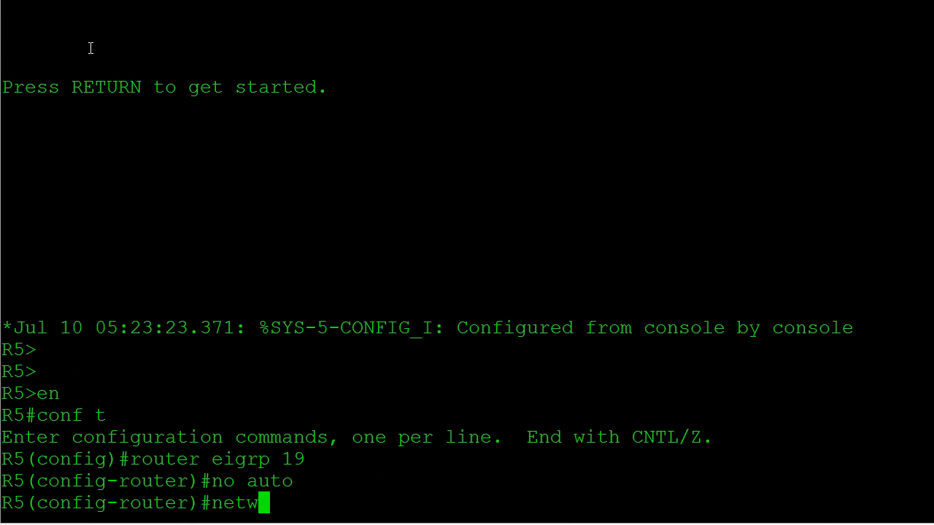
type("ork 100")
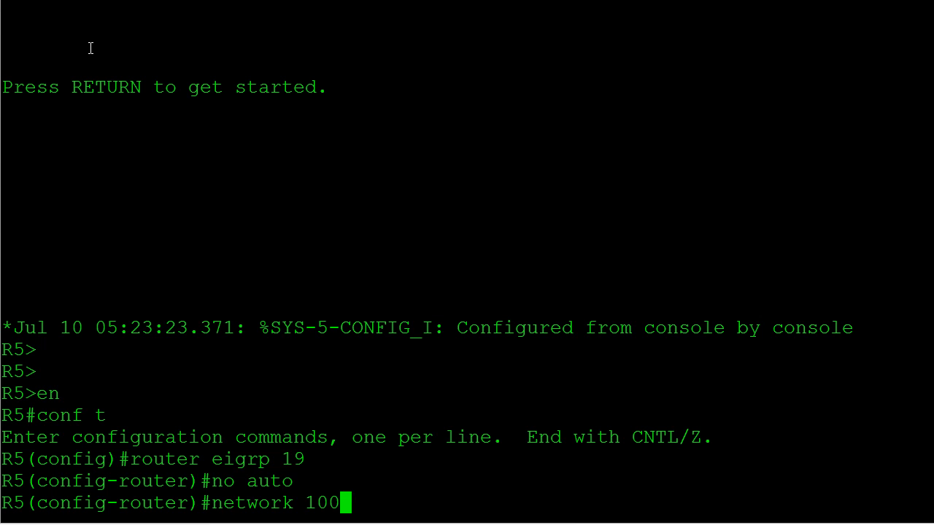
type(".100.100.0 0.0.0.25")
type("network")
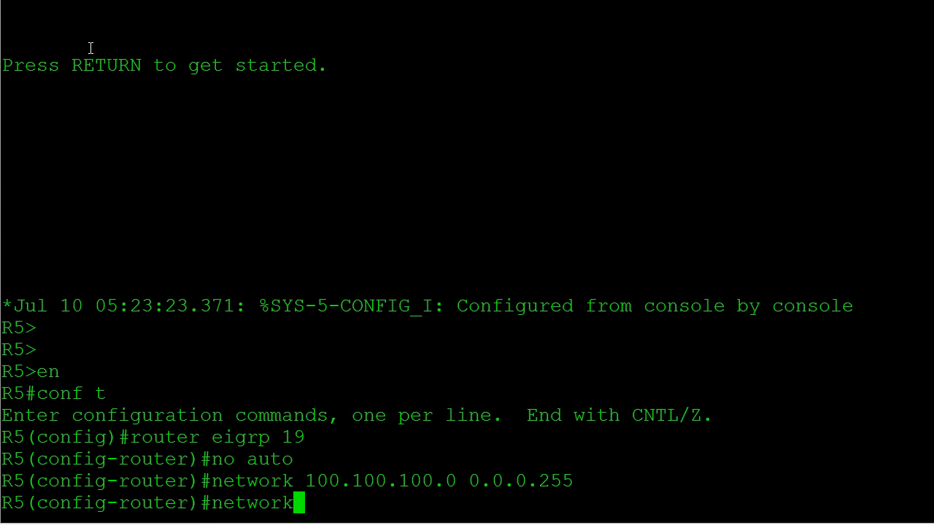
type("5.5.5.5 0.0")
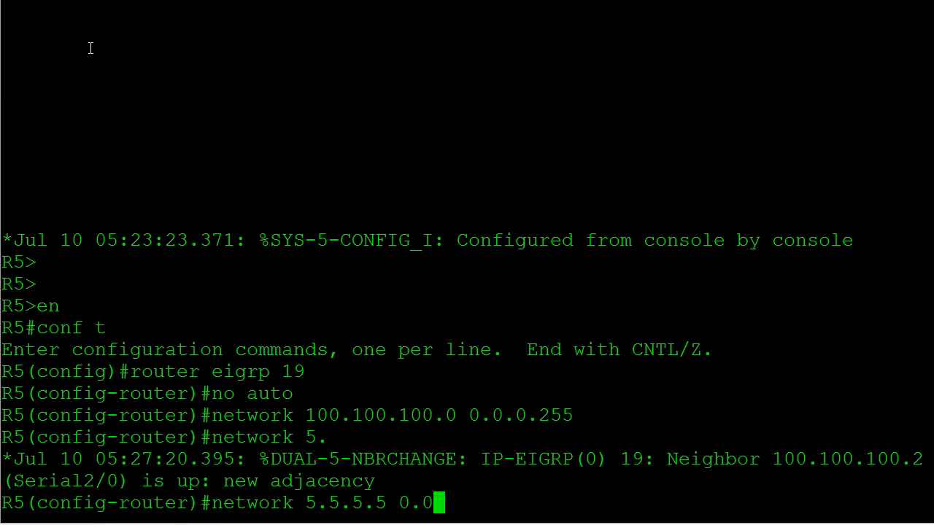
key("Return")
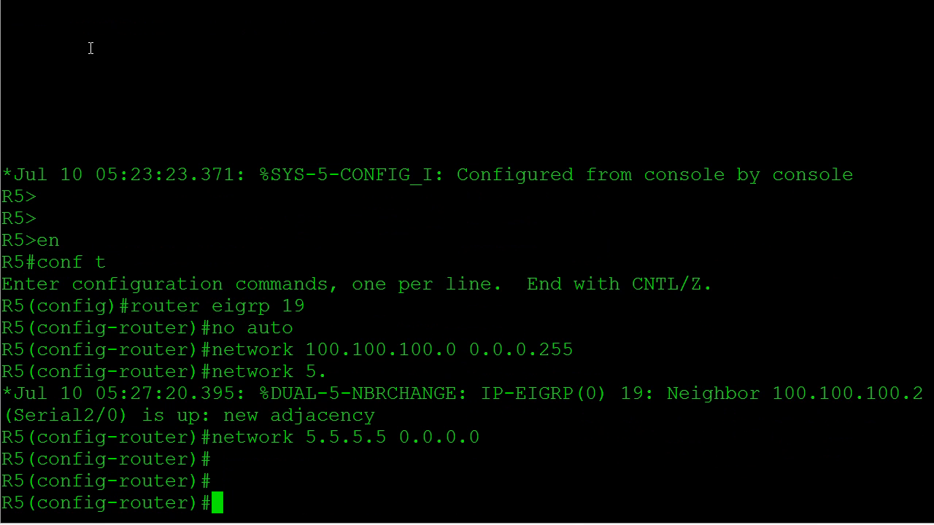
mouse_move(48, 3)
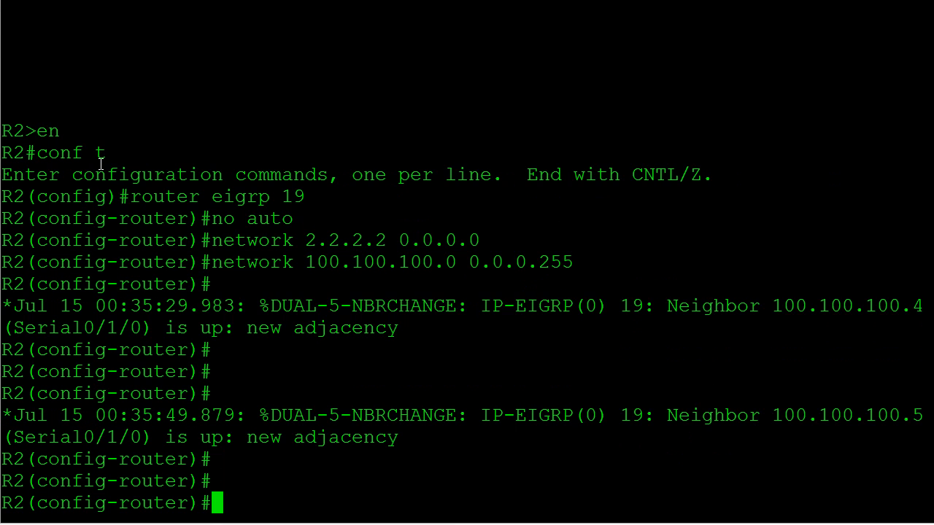
Step: Display R2's EIGRP 19 neighbor table showing 100.100.100.4 and 100.100.100.5
type("do sh ip")
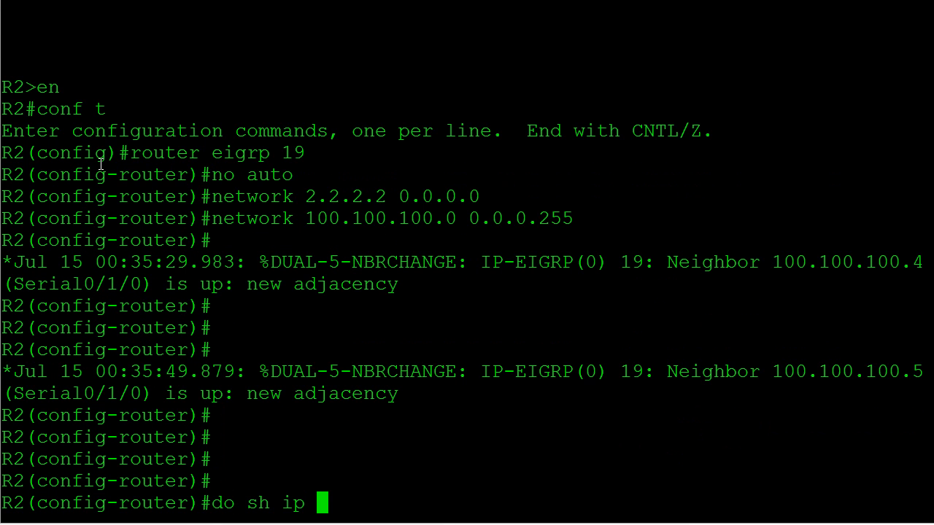
type("eigrp neighbor")
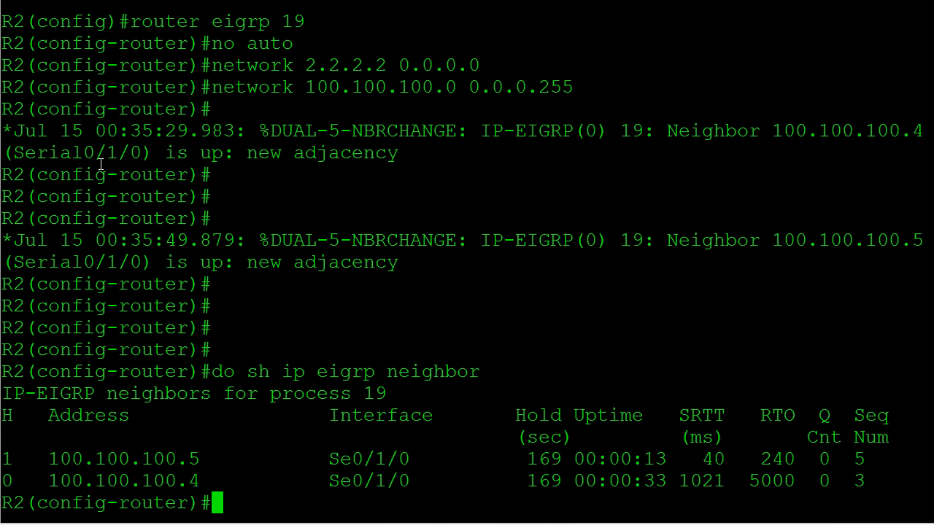
mouse_move(301, 339)
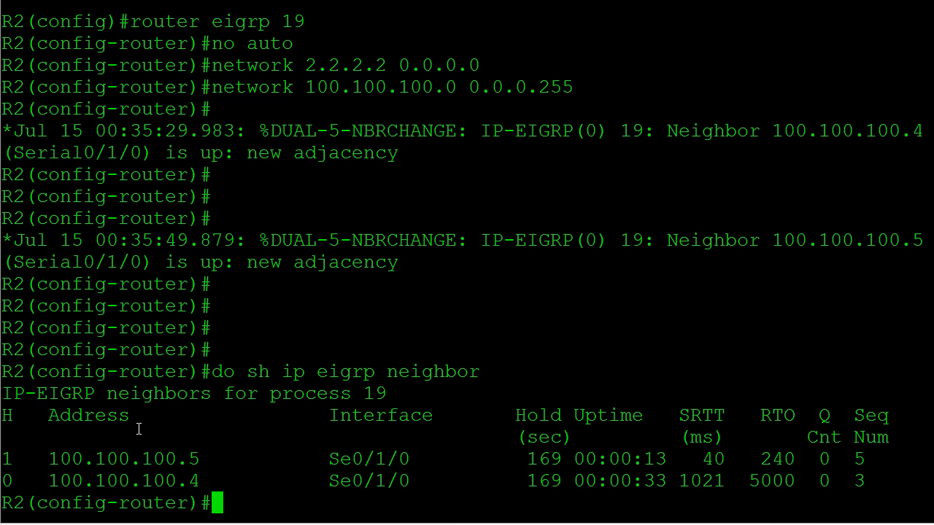
Step: Display R2's EIGRP routes, showing 4.4.4.4 via 100.100.100.4 and 5.5.5.5 via 100.100.100.5
type("do sh ip")
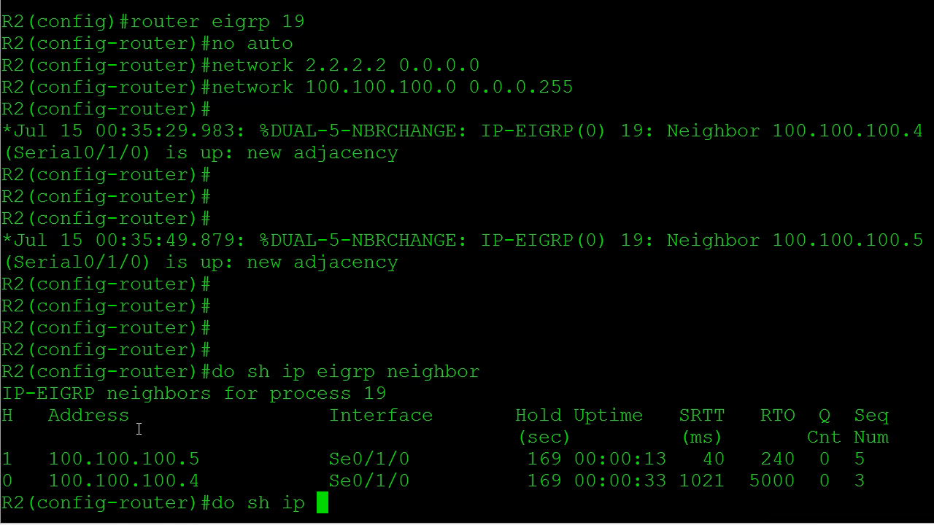
type("route eig")
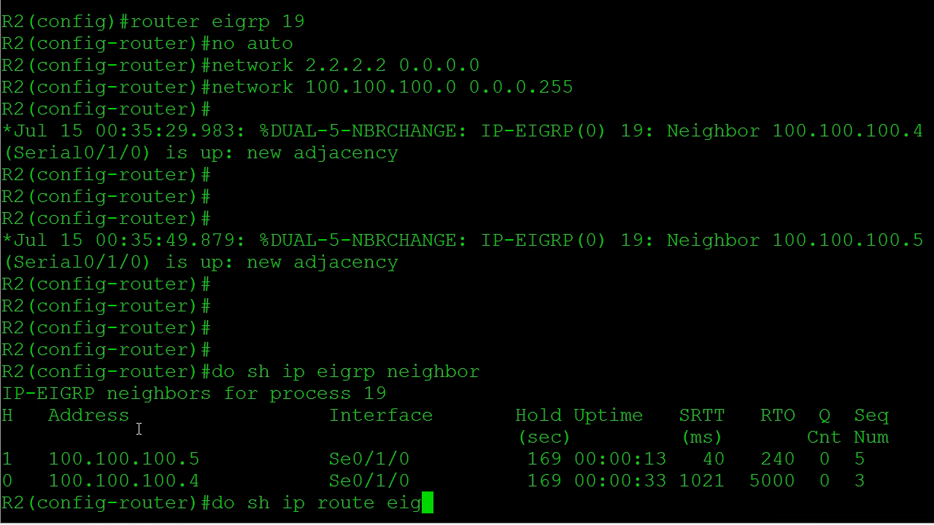
type("rp")
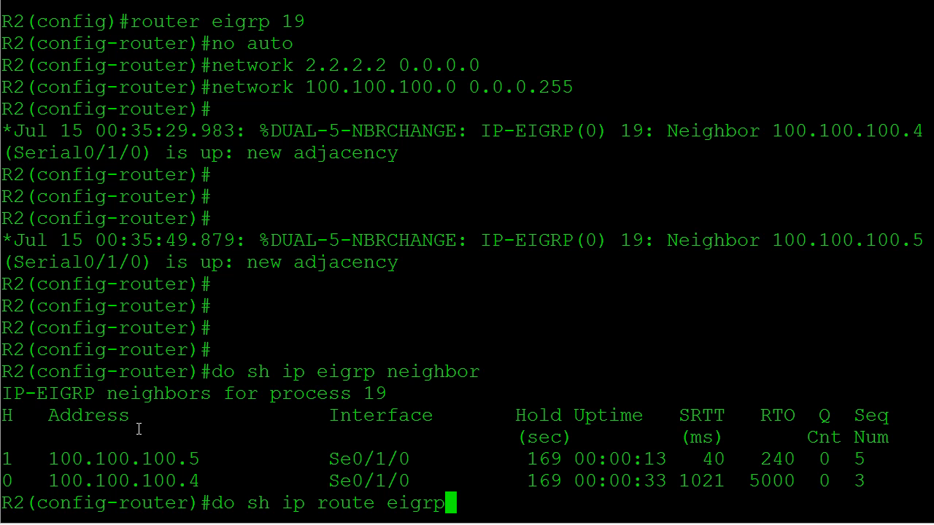
key("Return")
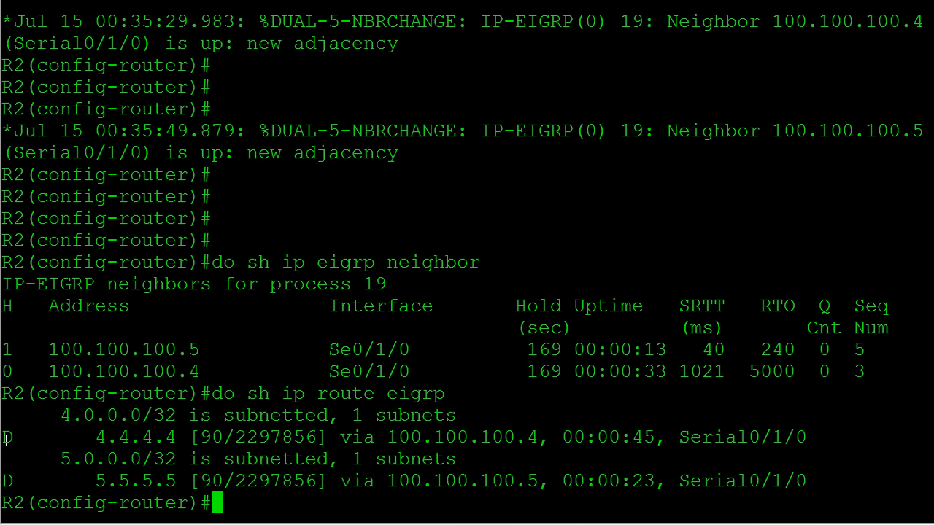
double_click(401, 436)
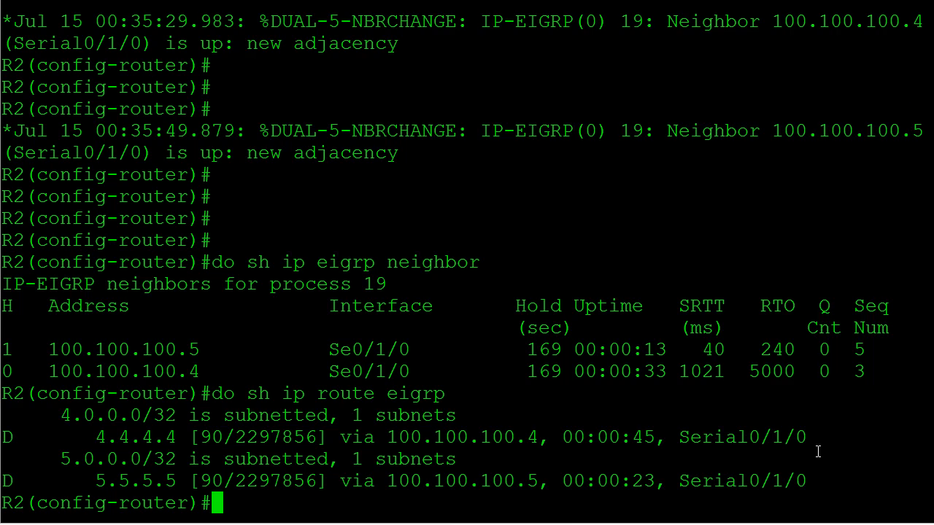
Step: Ping 4.4.4.4 and 5.5.5.5 from R2 sourced from Loopback0, both at 100 percent
type("do ping")
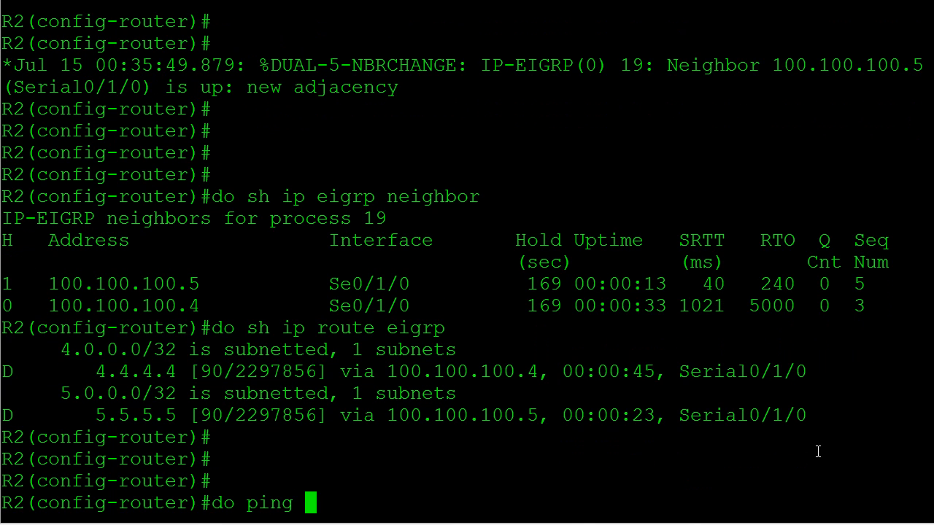
type("4.4.4.4 so lo")
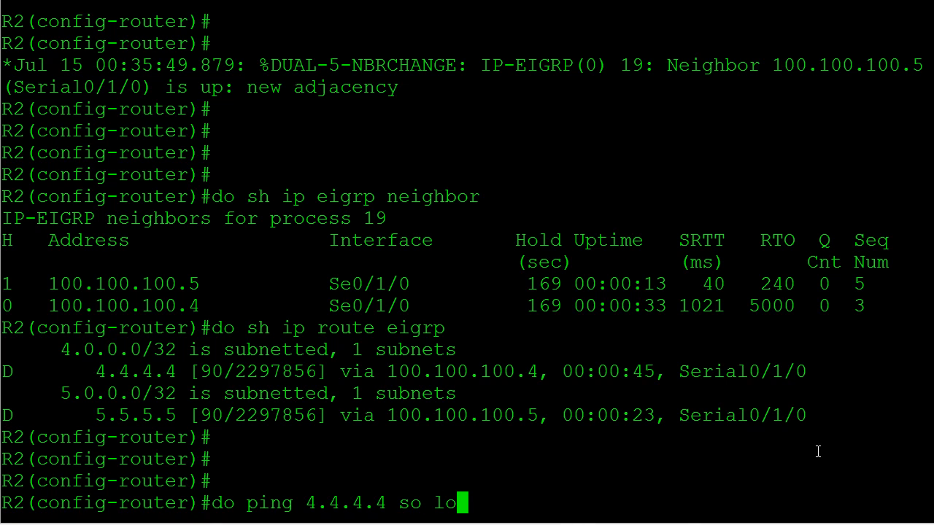
type("0")
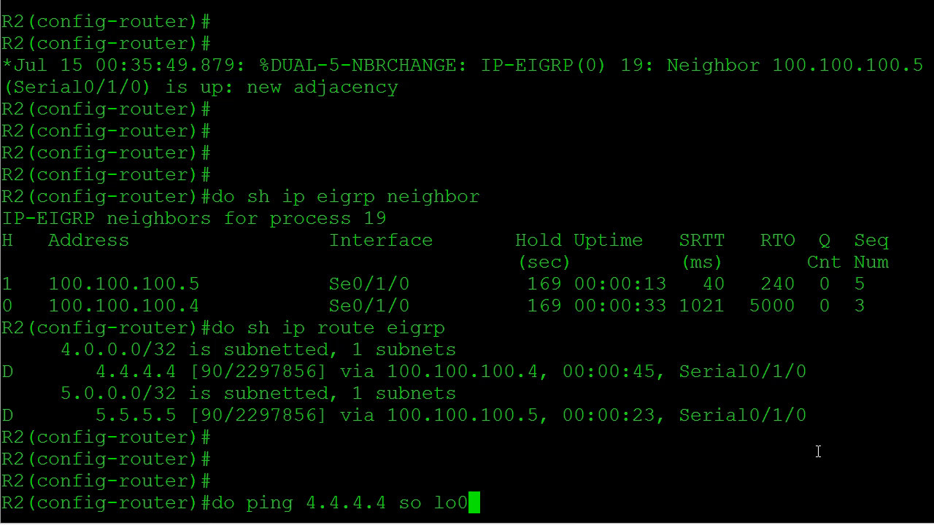
key("Return")
type("do ping")
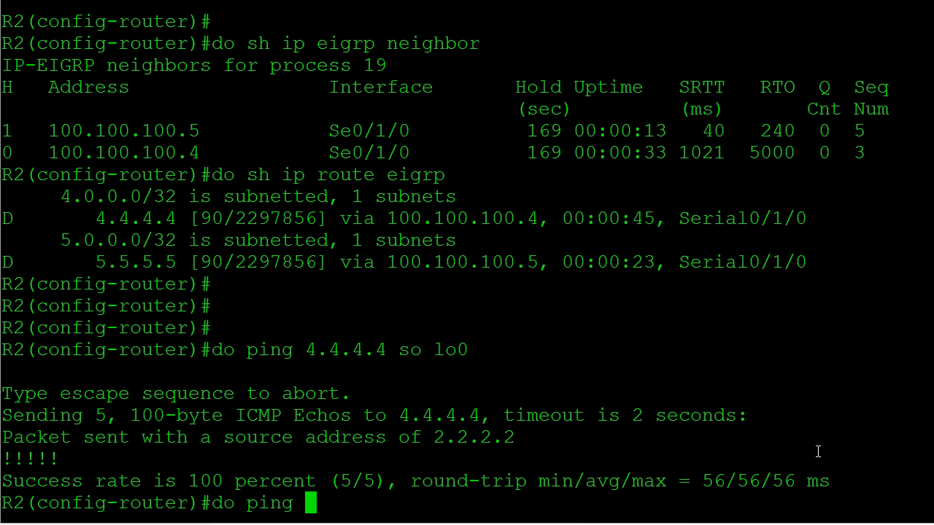
type("5.5.5.5 so lo0")
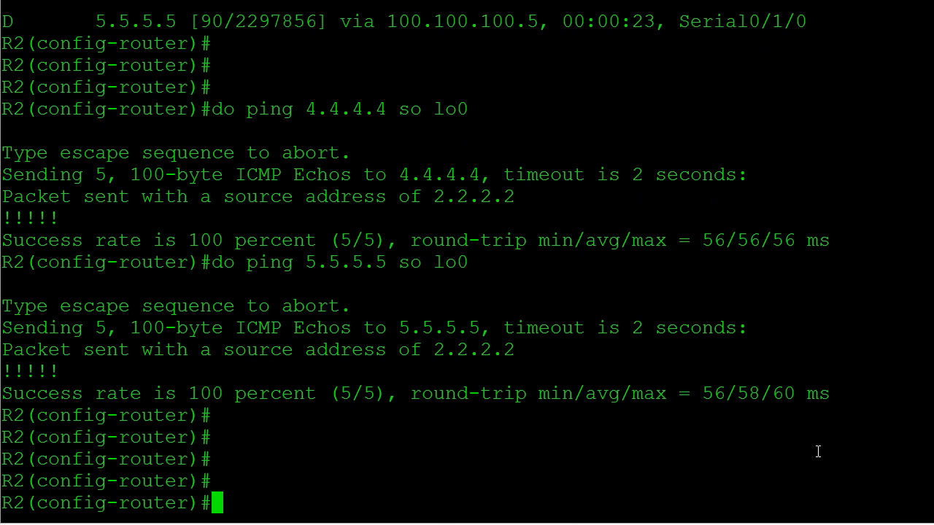
mouse_move(662, 518)
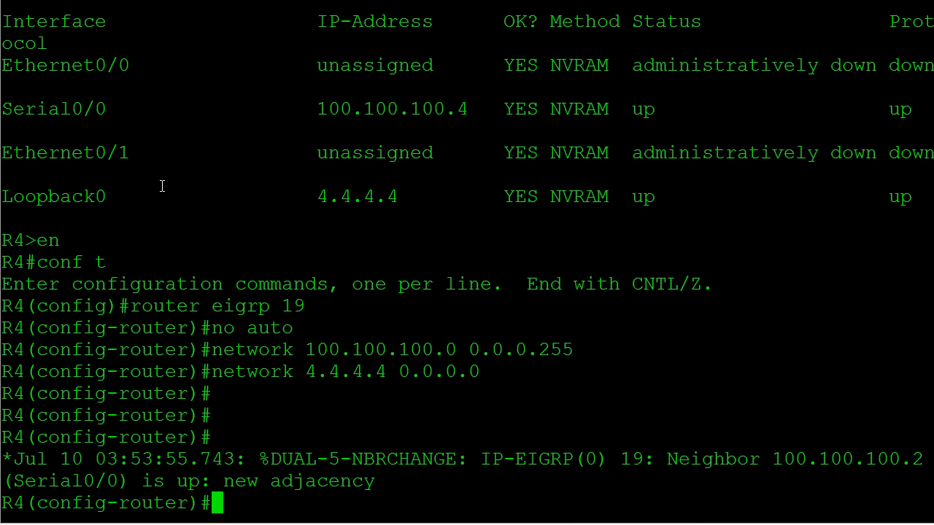
Step: Exit R4's config and show its EIGRP routes, revealing only 2.2.2.2 via 100.100.100.2
type("end")
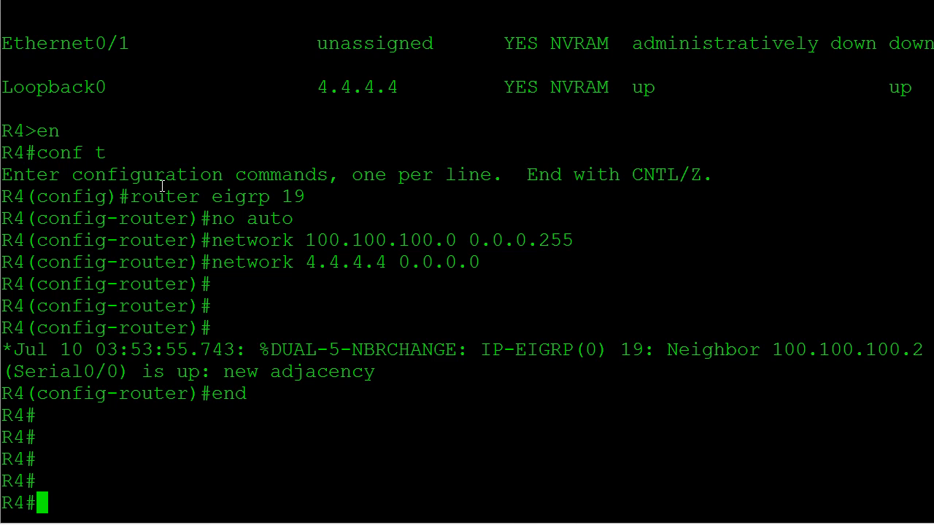
type("sh ip route eigrp")
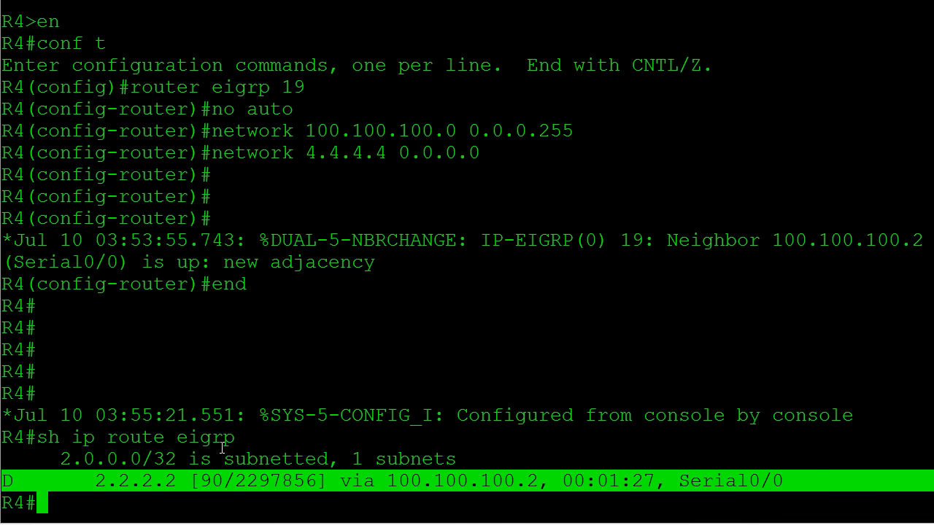
mouse_move(91, 369)
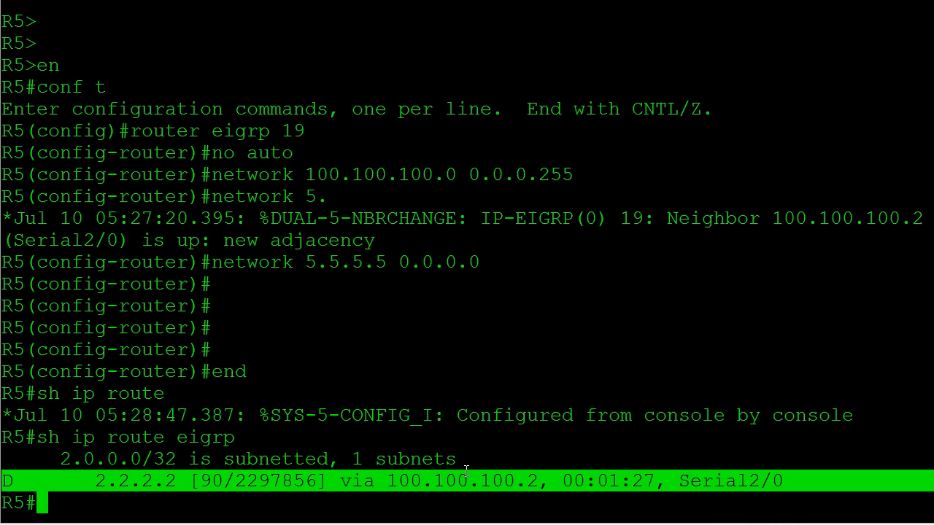
mouse_move(292, 363)
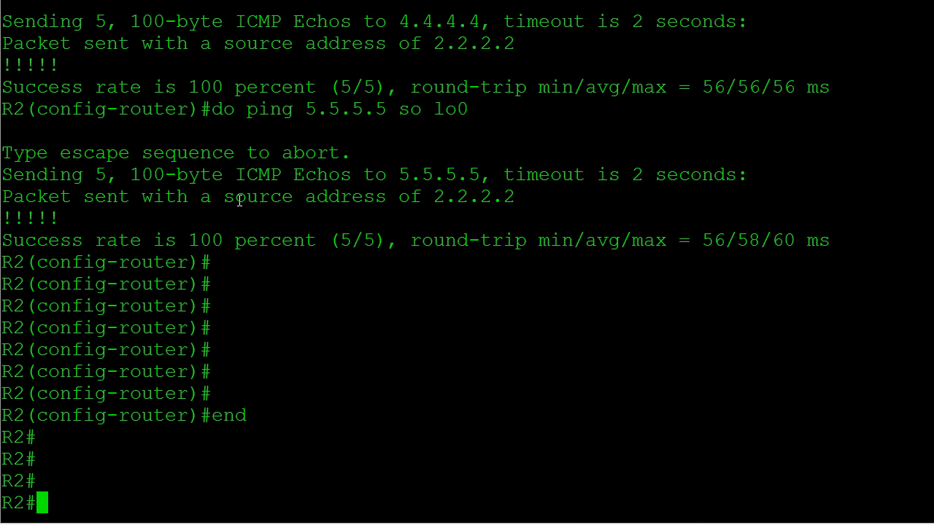
Step: Show IP interface detail for R2's Serial0/1/0, confirming split horizon is enabled
scroll("down", 3)
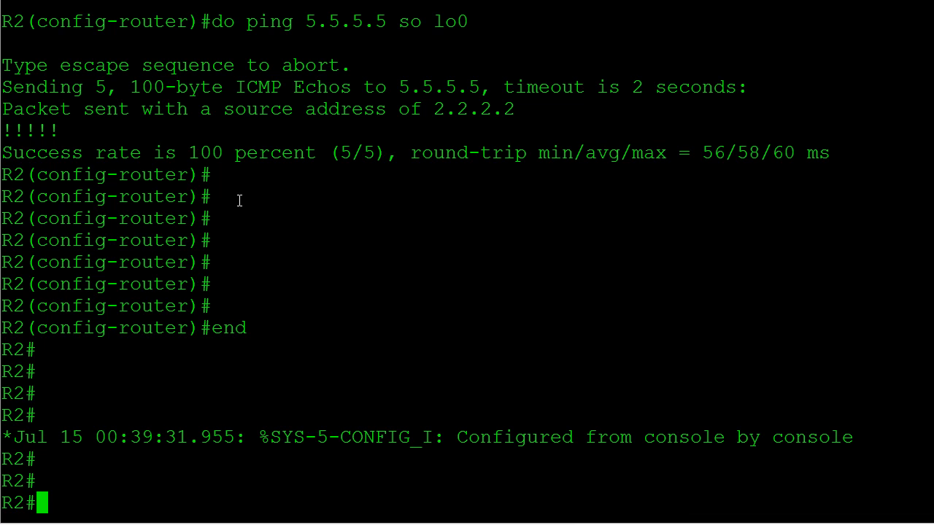
type("show")
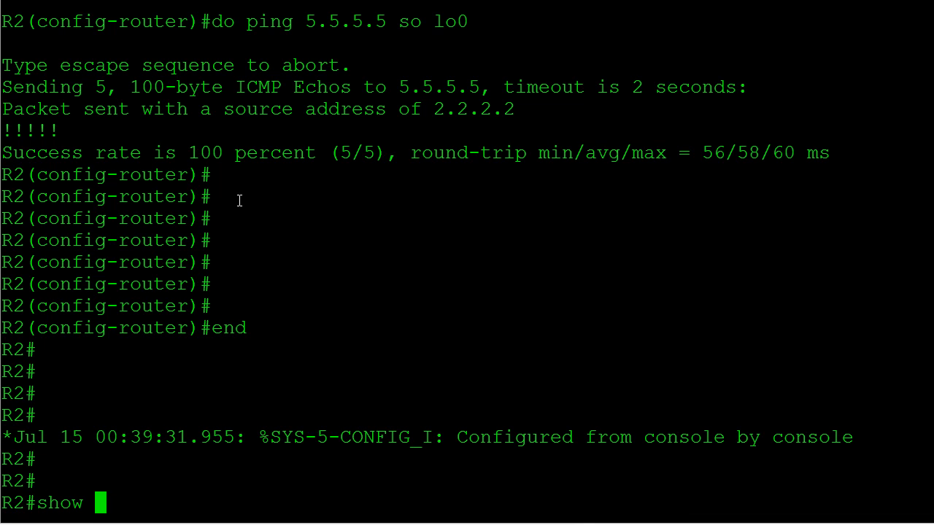
type("ip inter")
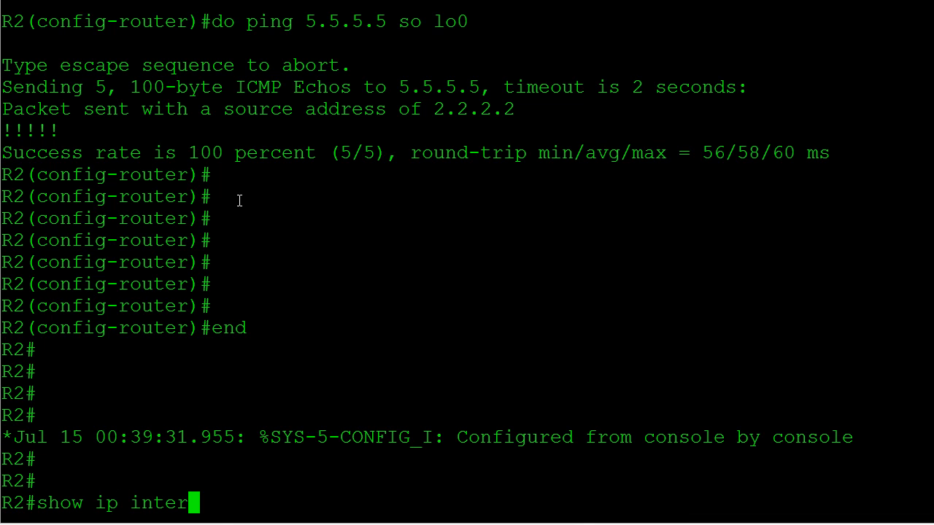
type("face s0/1")
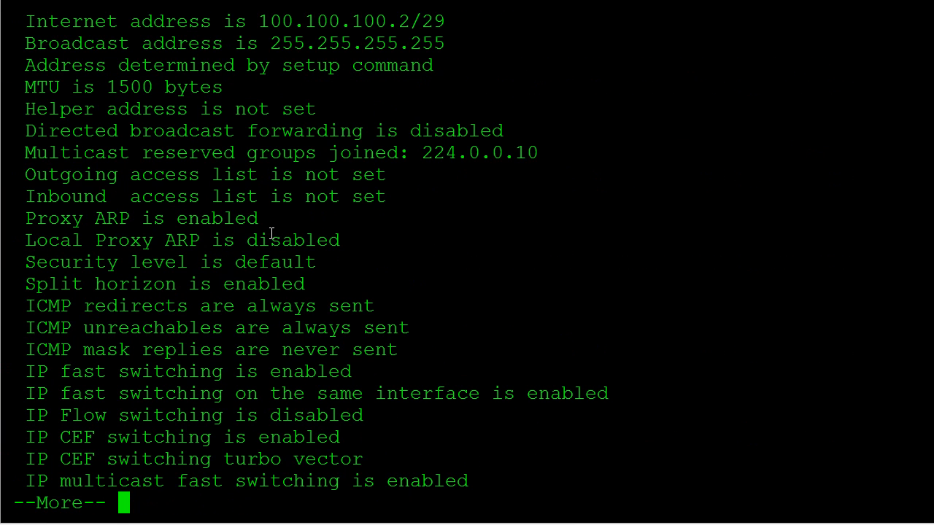
mouse_move(128, 186)
type("conf t")
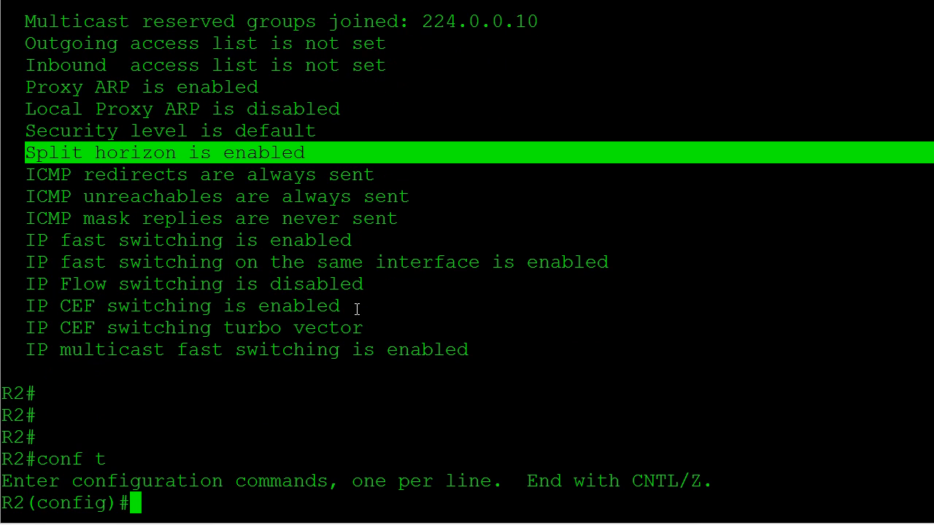
Step: On interface Serial0/1/0, apply 'no ip split-horizon eigrp 19'
type("int s0/1/0")
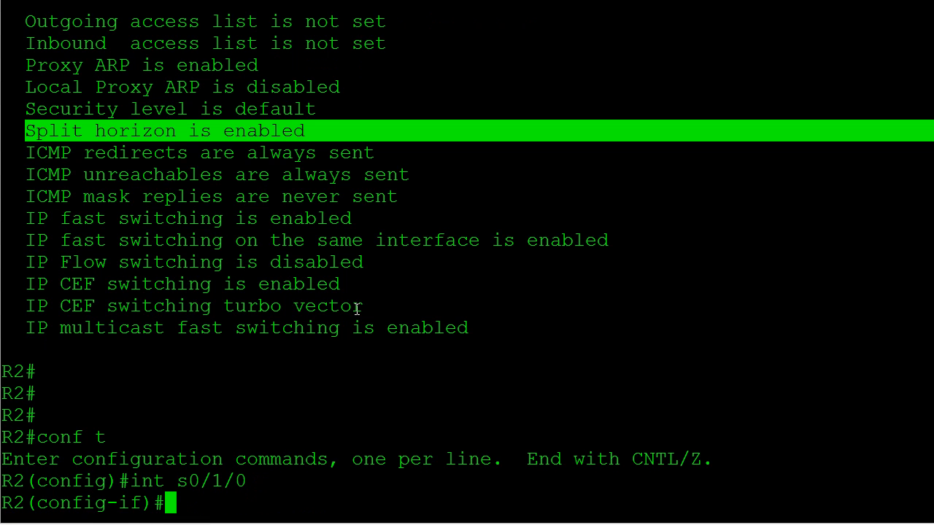
type("no ip s")
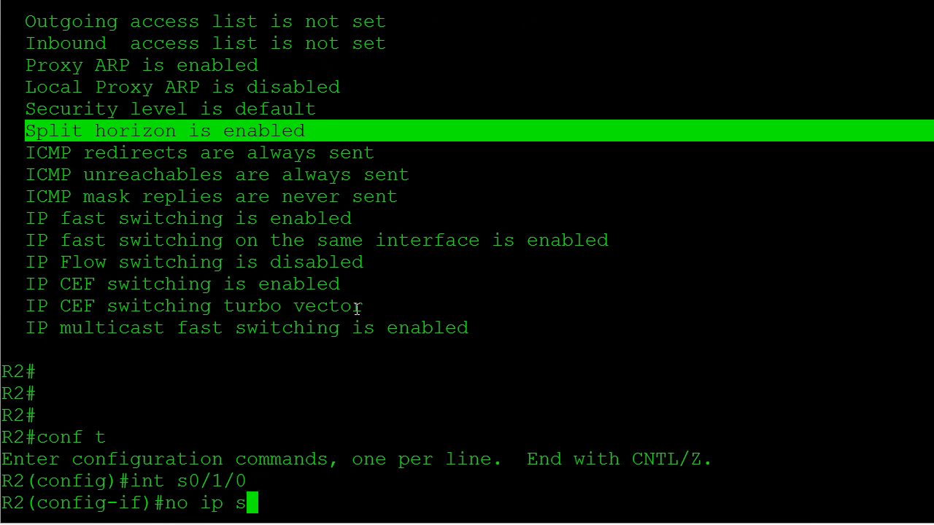
type("plit-horizon")
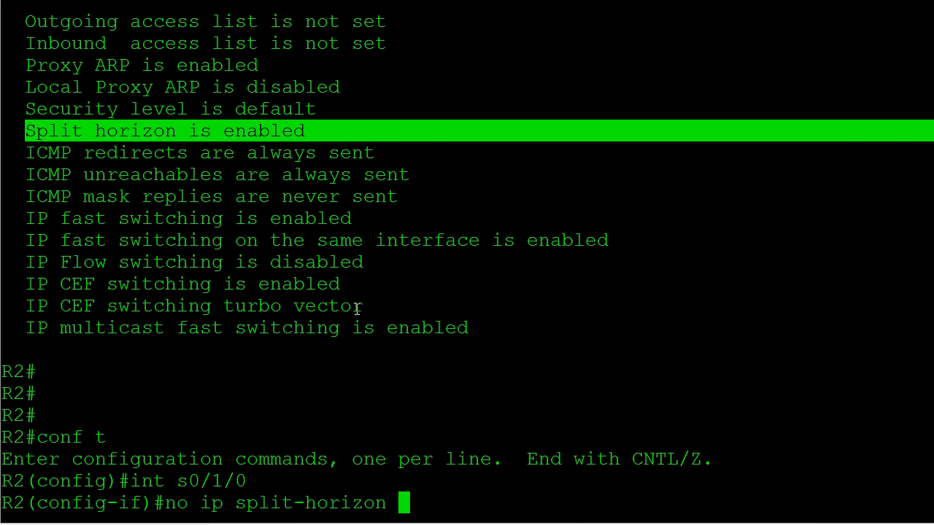
type("eigrp")
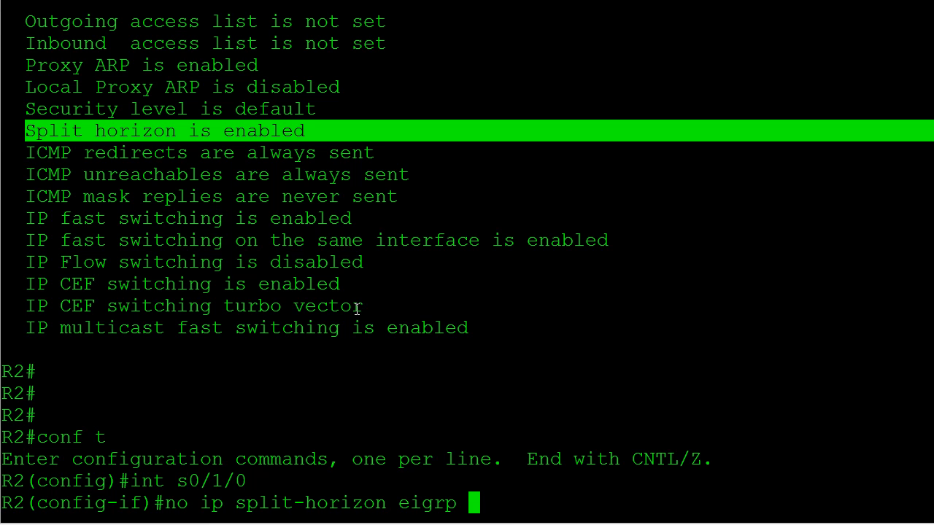
type("19")
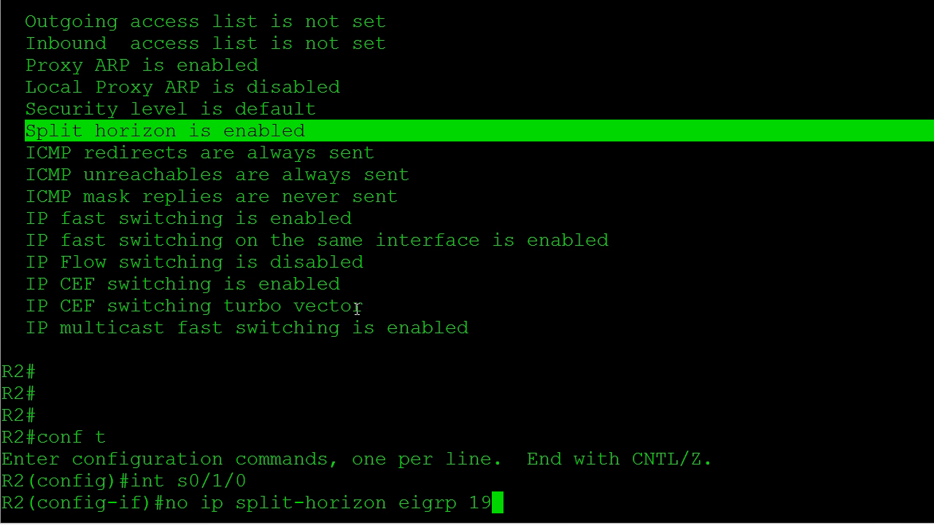
key("Return")
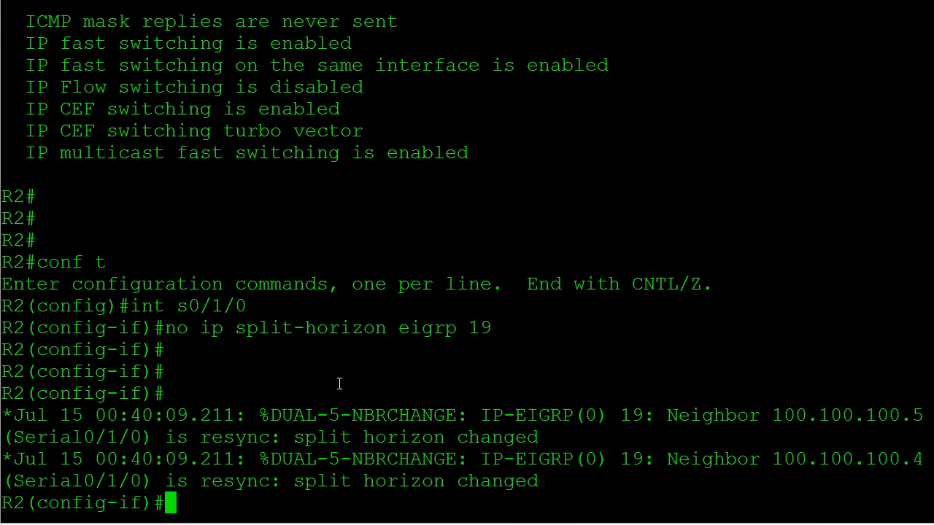
Step: List R2's EIGRP neighbors to confirm both spokes resynced
type("do sh ip")
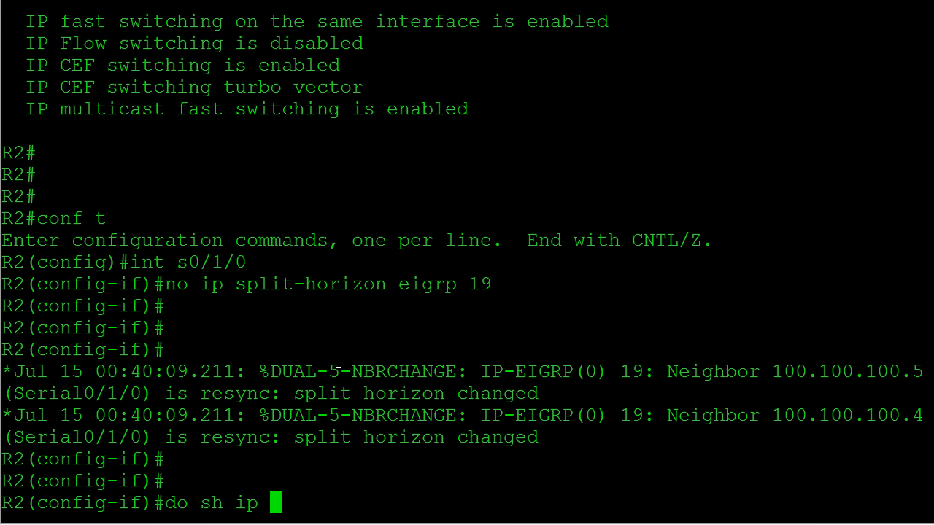
type("eigrp neig")
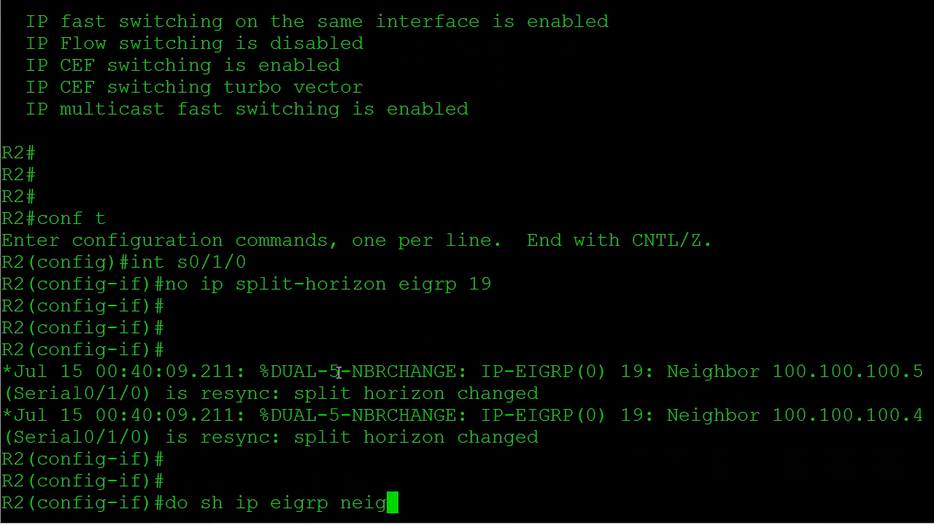
key("Return")
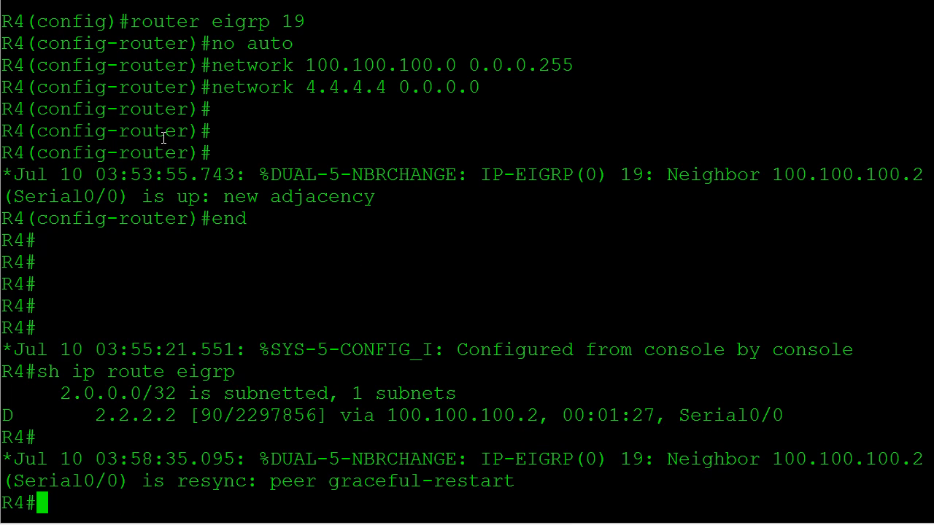
Step: Confirm R4's EIGRP routes show 5.5.5.5 via 100.100.100.2, then ping 5.5.5.5 sourced from Loopback0
type("sh ip route eigrp")
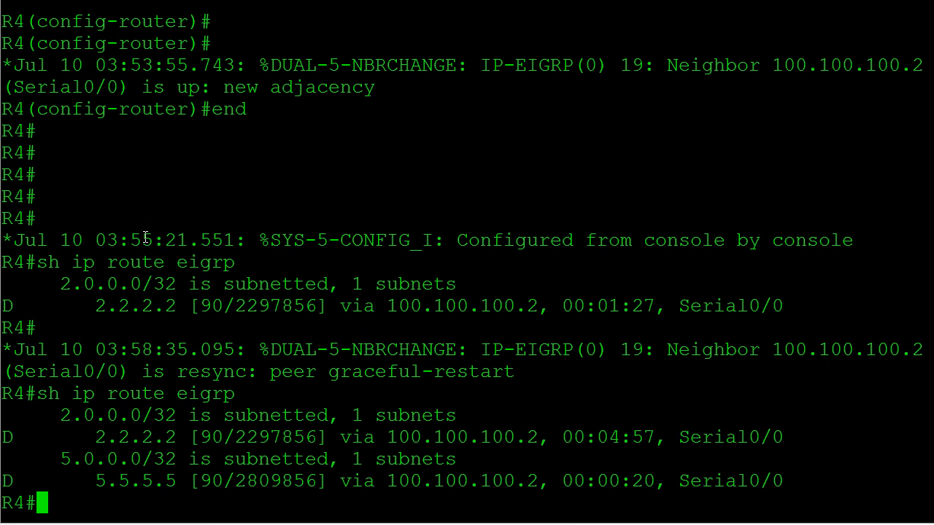
mouse_move(195, 232)
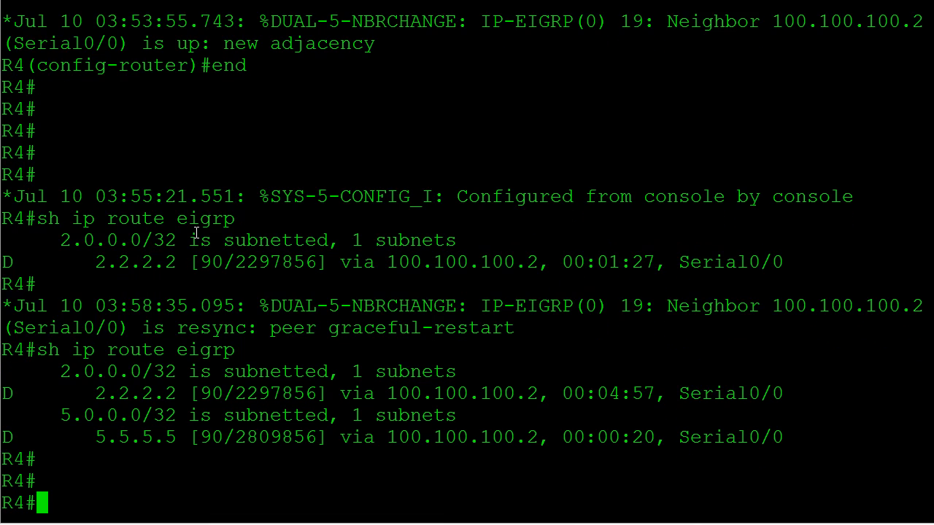
type("ping 5.5.5.5")
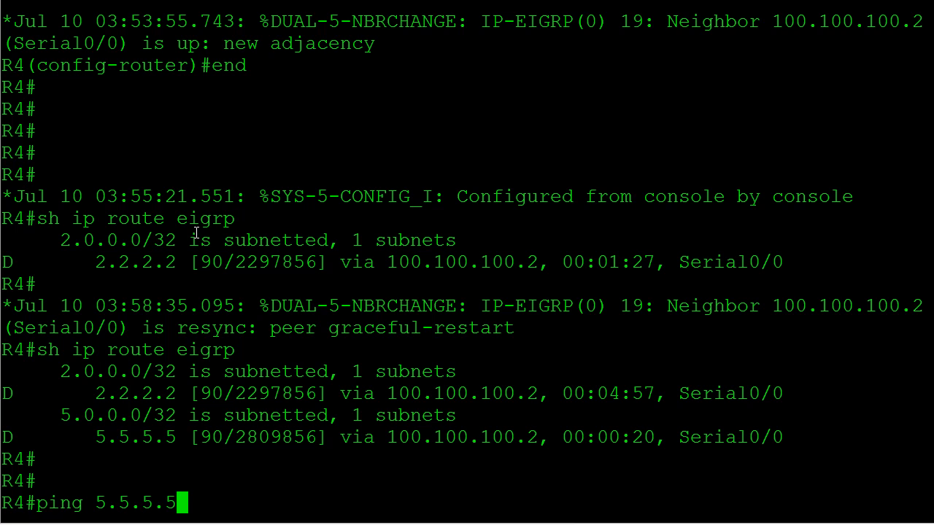
type("source")
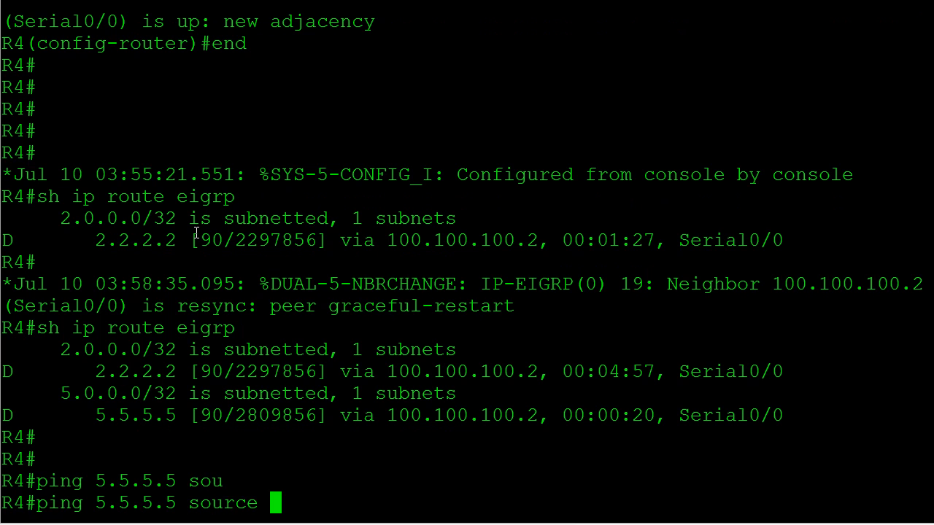
type("lo0")
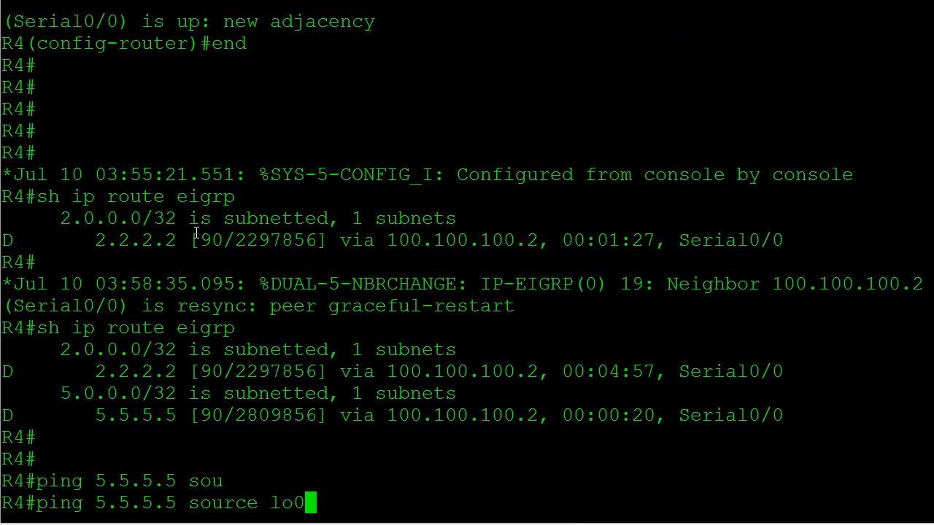
key("Return")
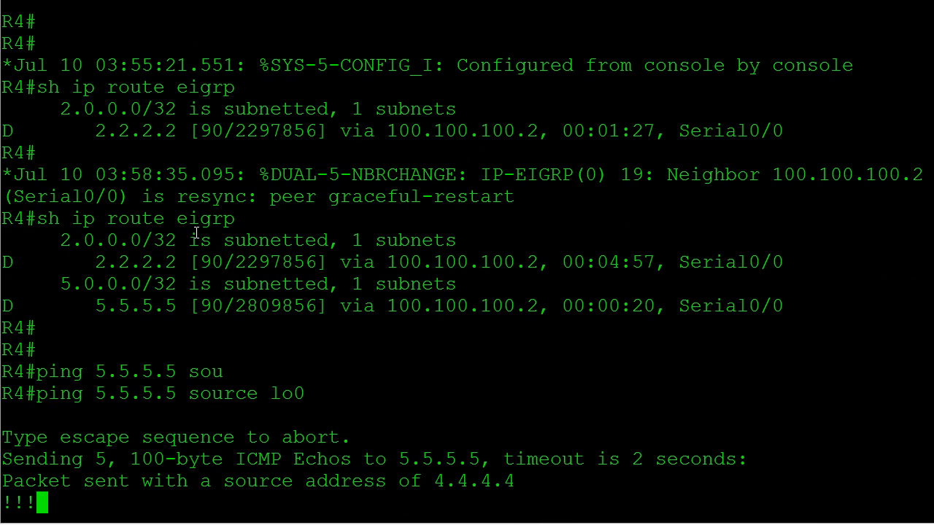